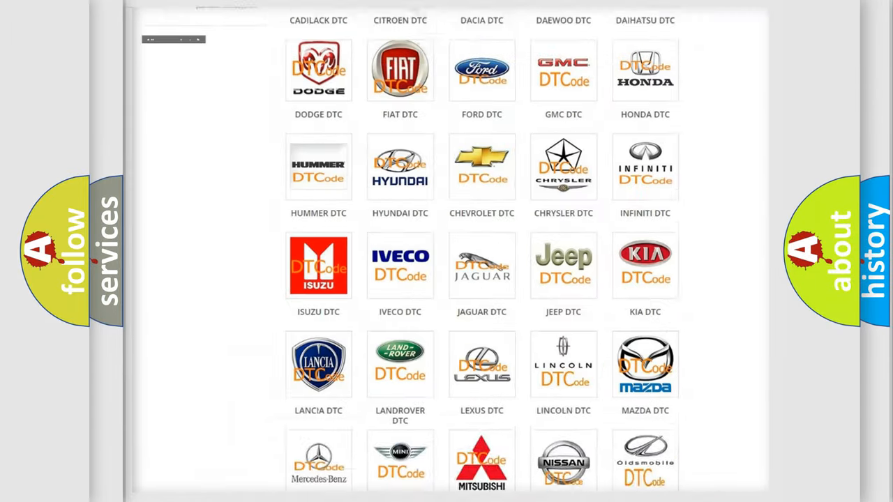
# Open the TOYOTA DTC tile and browse its list of trouble codes.
pyautogui.scroll(3)
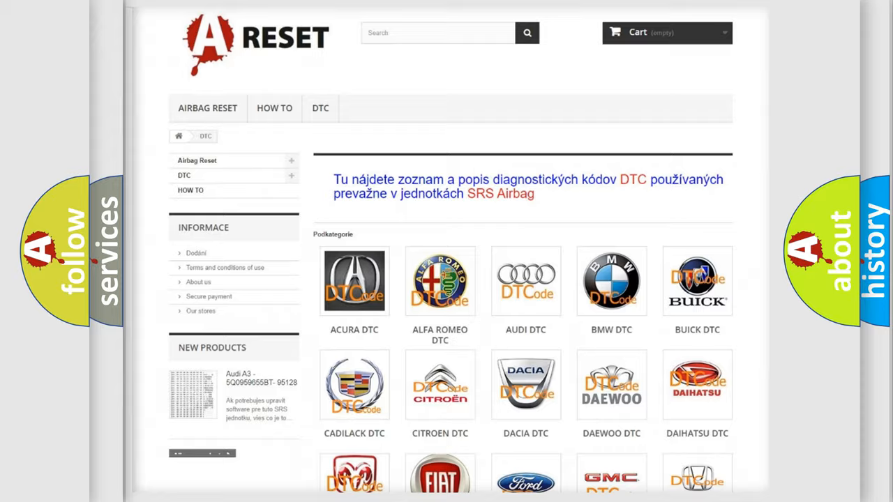
pyautogui.scroll(-3)
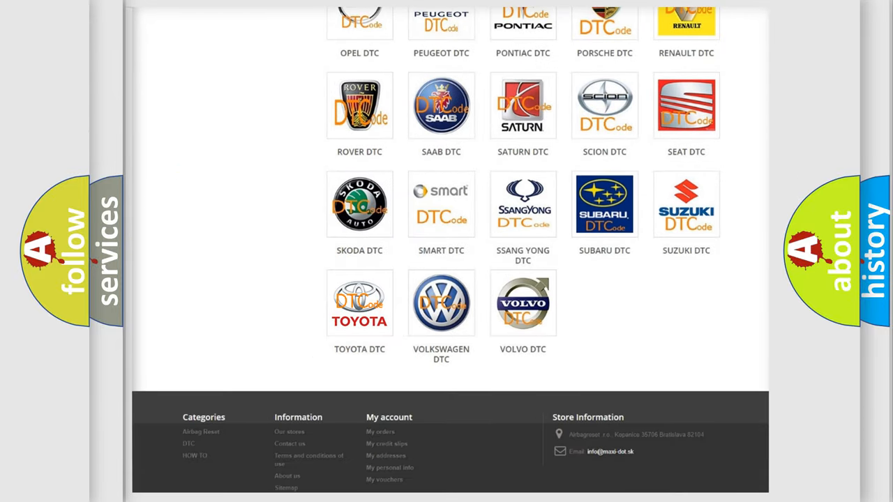
pyautogui.click(360, 303)
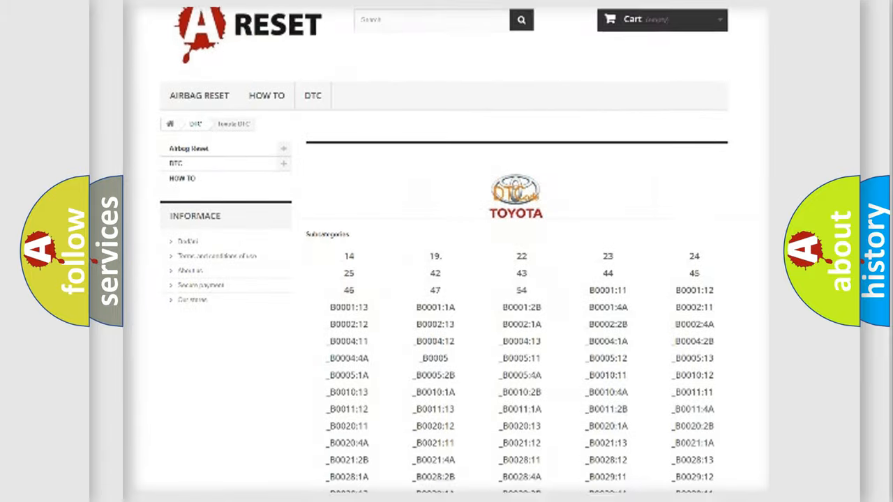
pyautogui.scroll(-3)
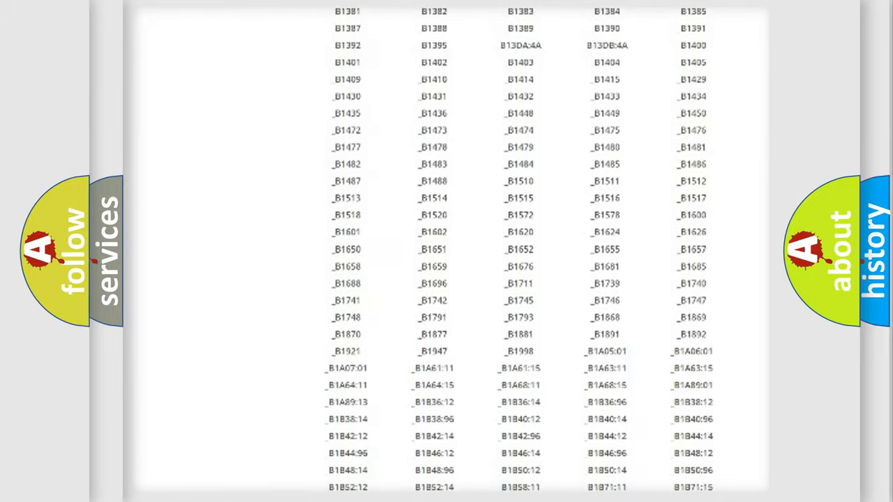
pyautogui.scroll(3)
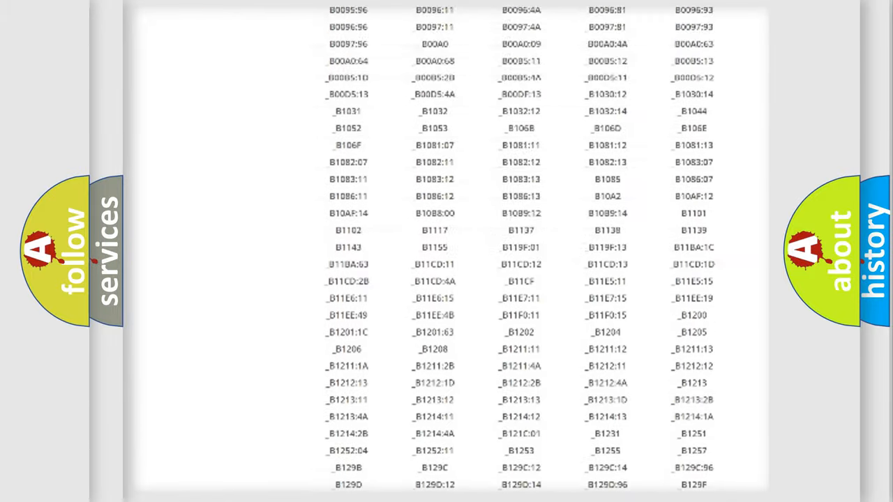
pyautogui.scroll(3)
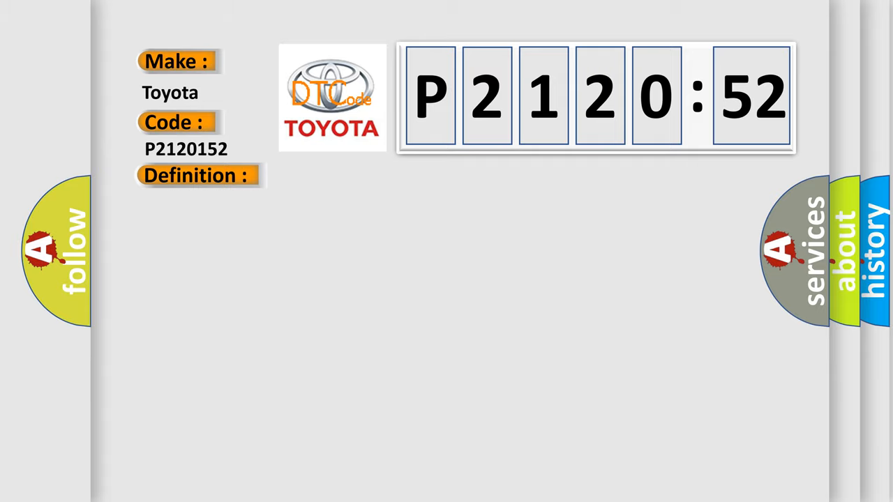
# Reveal the description for Toyota P2120:52 about the Wireless Ignition Node over-voltage message.
pyautogui.click(198, 176)
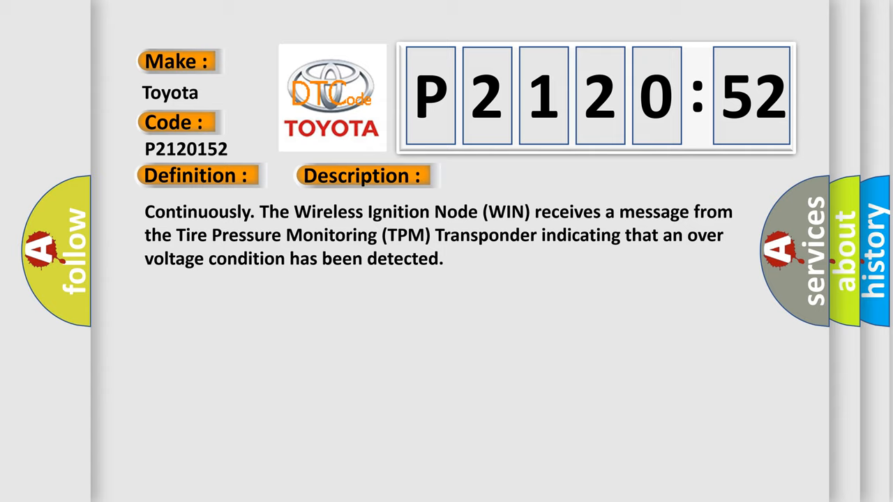